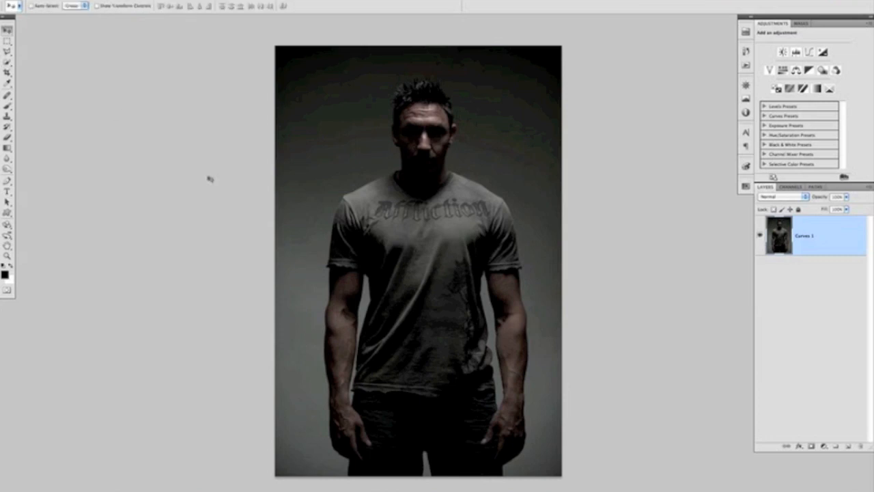
Start File > Place and browse the TEXTURE folder's grunge images
left_click(21, 5)
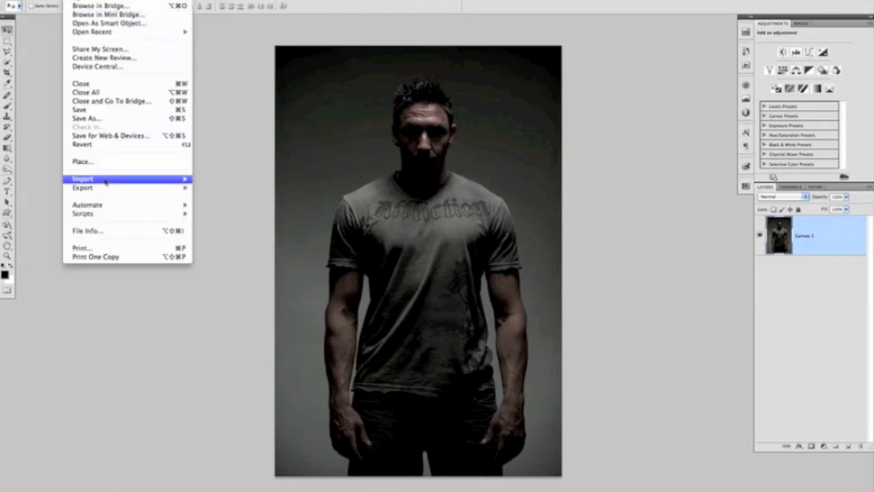
left_click(82, 161)
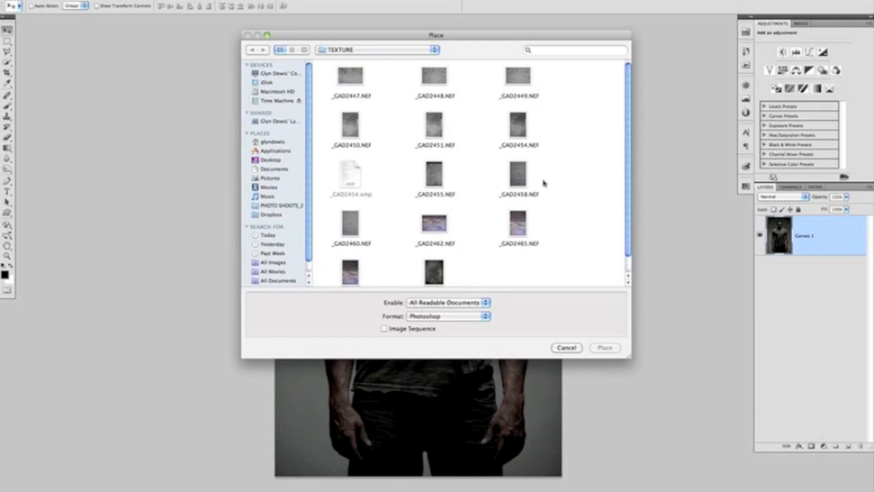
scroll("down", 3)
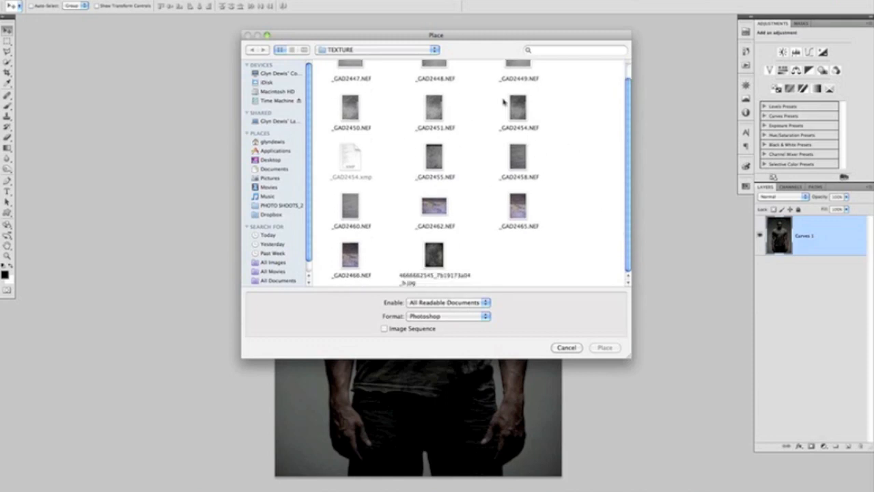
mouse_move(485, 203)
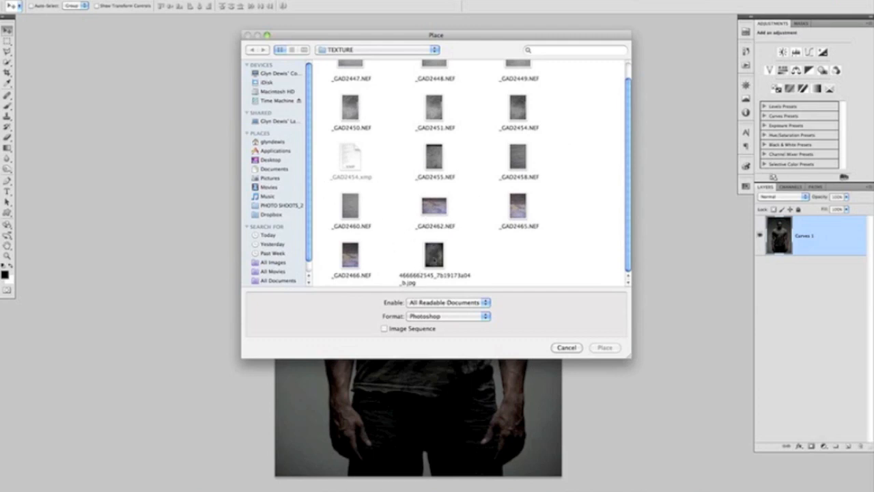
Place the long-named grunge JPG, hide its layer, and select Curves 1
left_click(604, 347)
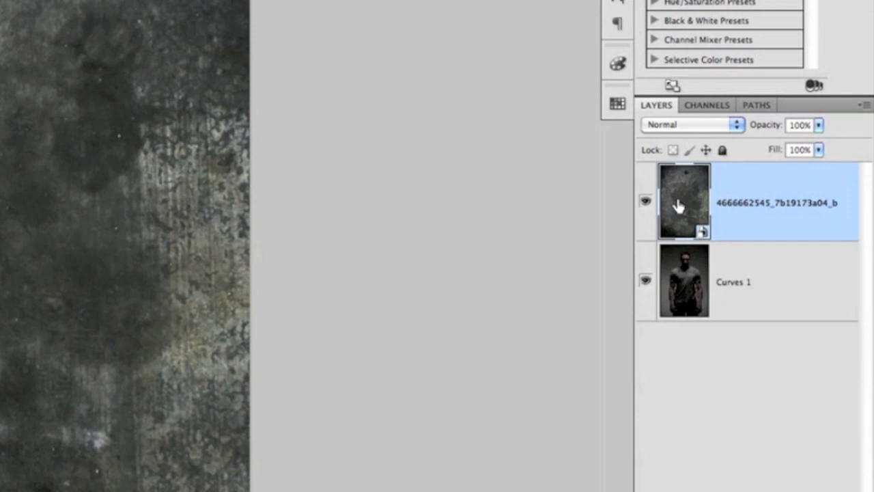
left_click(645, 200)
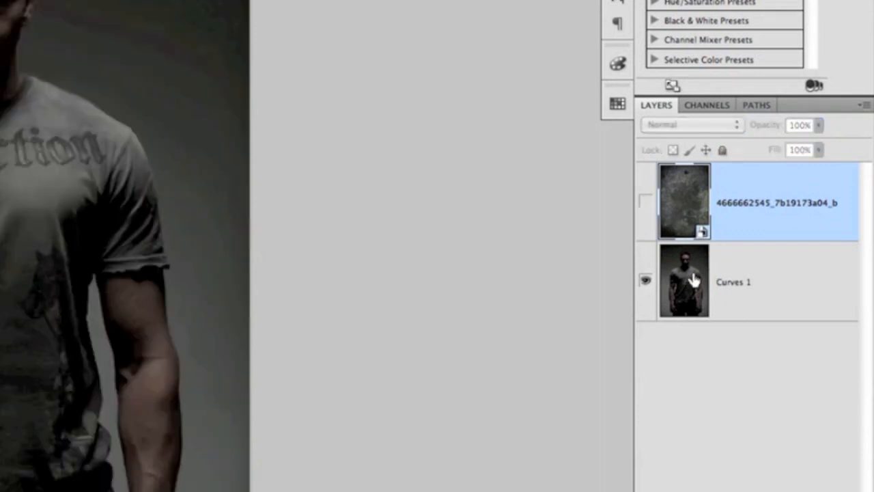
left_click(733, 282)
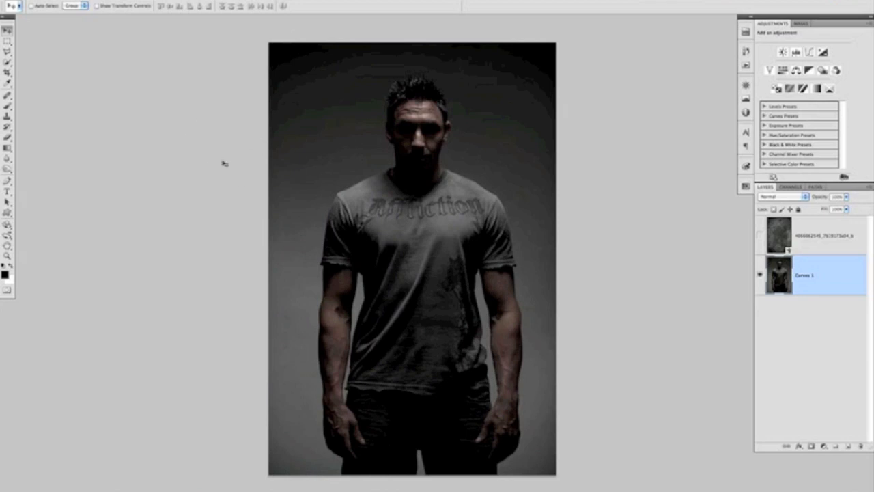
Switch to the Quick Selection Tool (W) to paint a selection over the man
key("w")
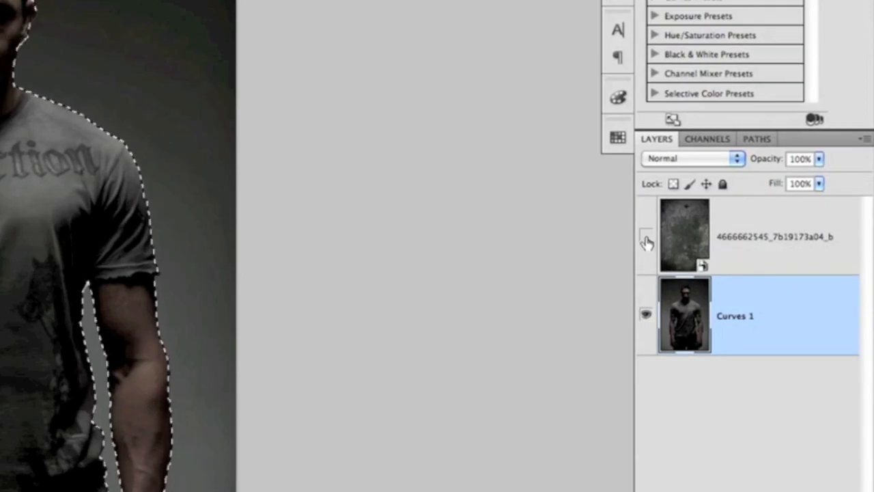
Show the texture layer and add a layer mask from the man's selection
left_click(646, 236)
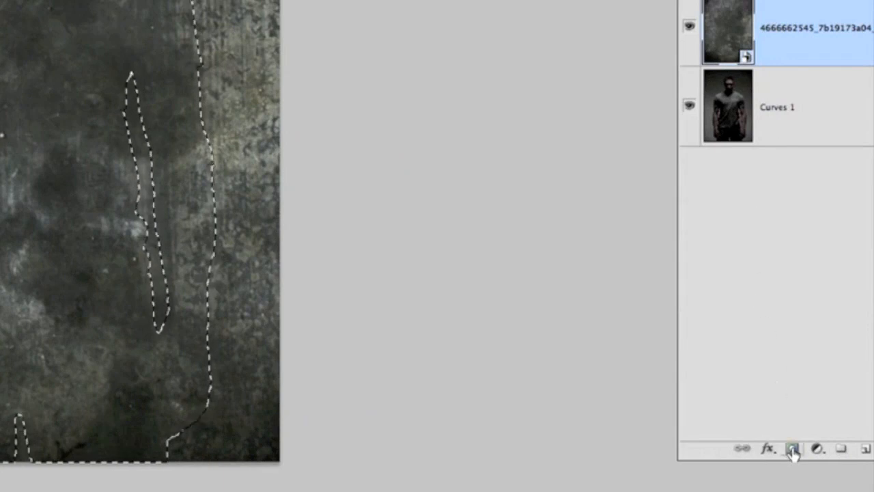
left_click(792, 449)
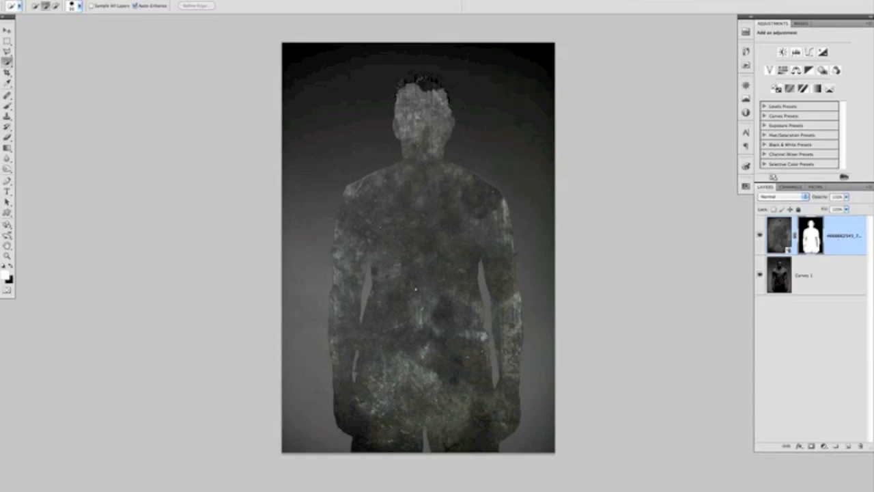
Target the texture layer's mask to invert it, so grunge covers the backdrop
left_click(30, 5)
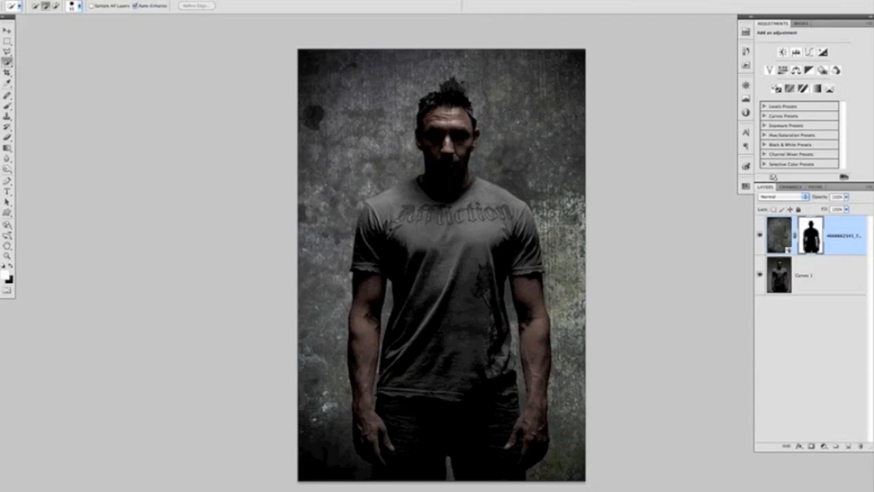
left_click(784, 197)
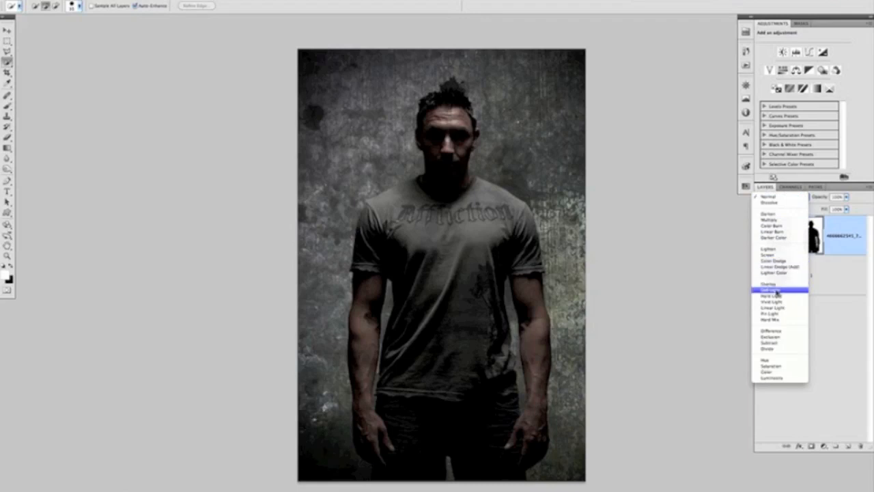
Set the texture to Soft Light, compare with Normal, then return to Soft Light
left_click(770, 289)
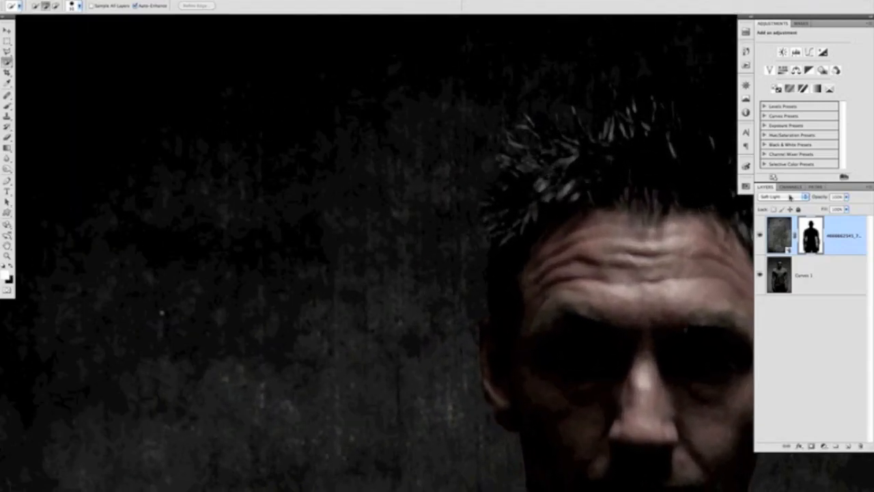
left_click(783, 197)
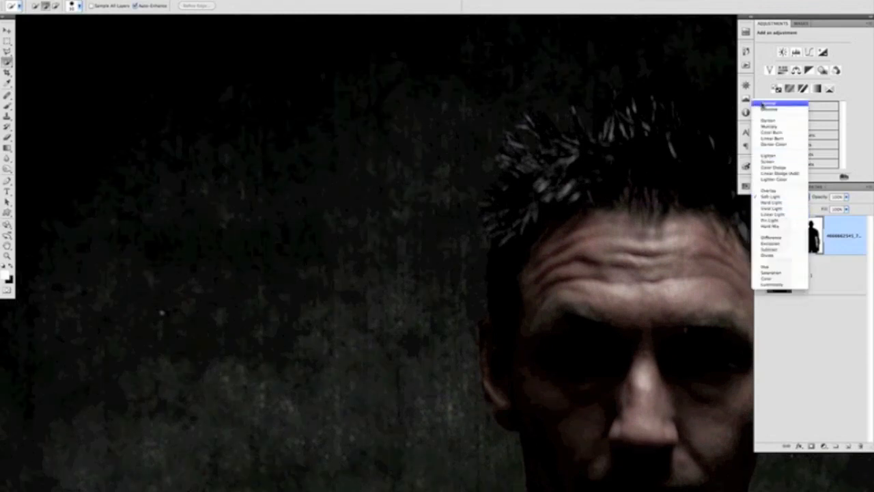
left_click(769, 103)
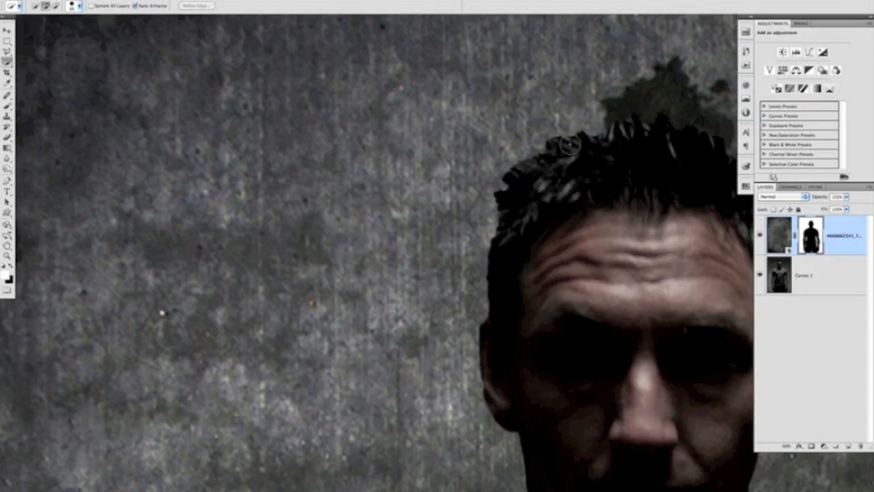
left_click(782, 196)
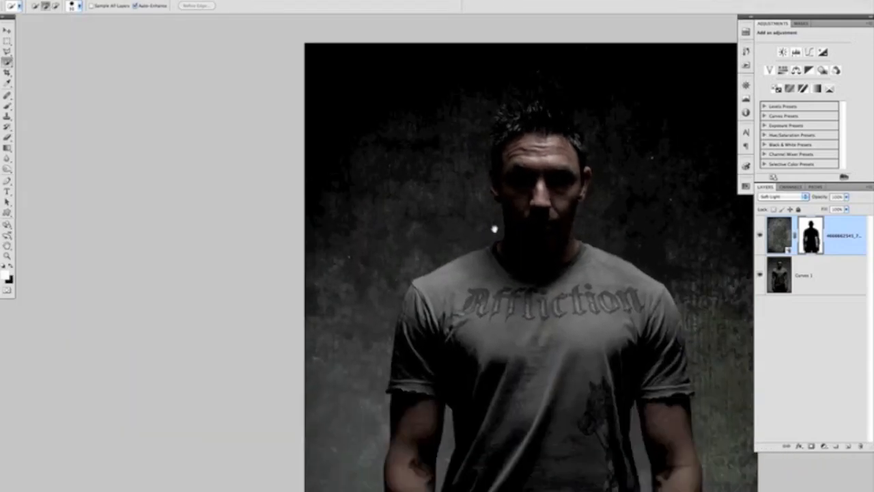
scroll("down", 3)
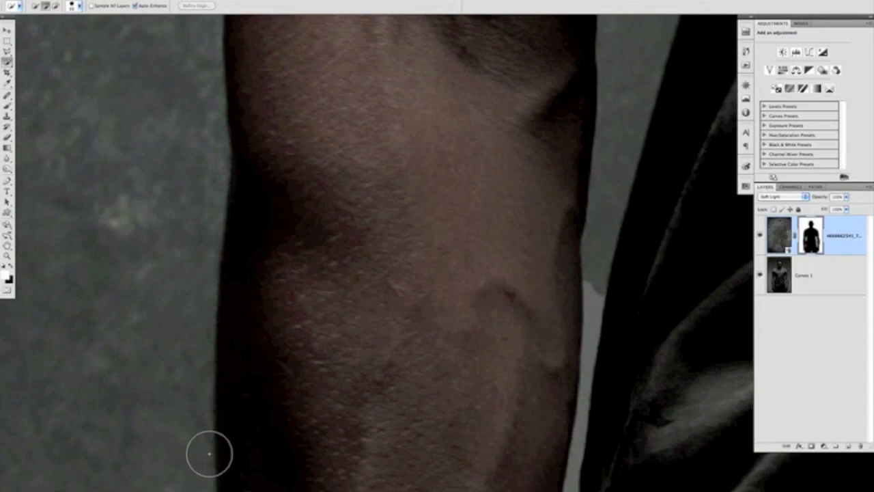
mouse_move(222, 168)
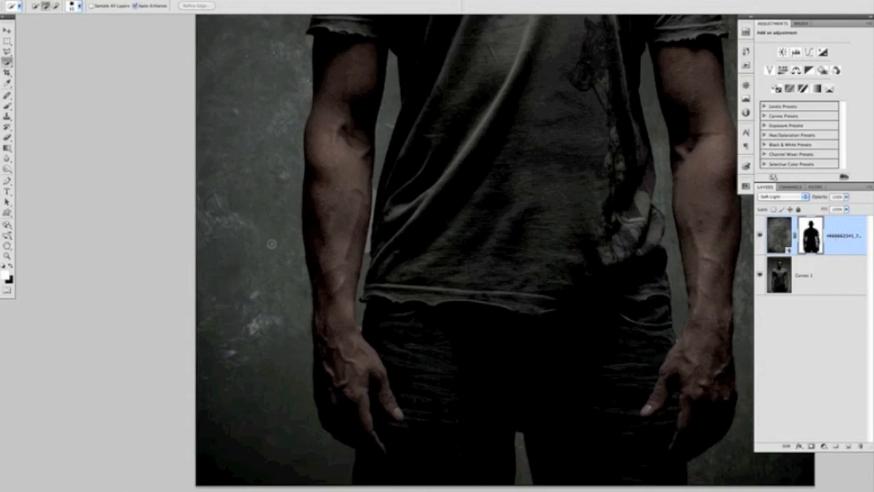
Select the Brush Tool (B) for painting on the texture mask's edges
key("b")
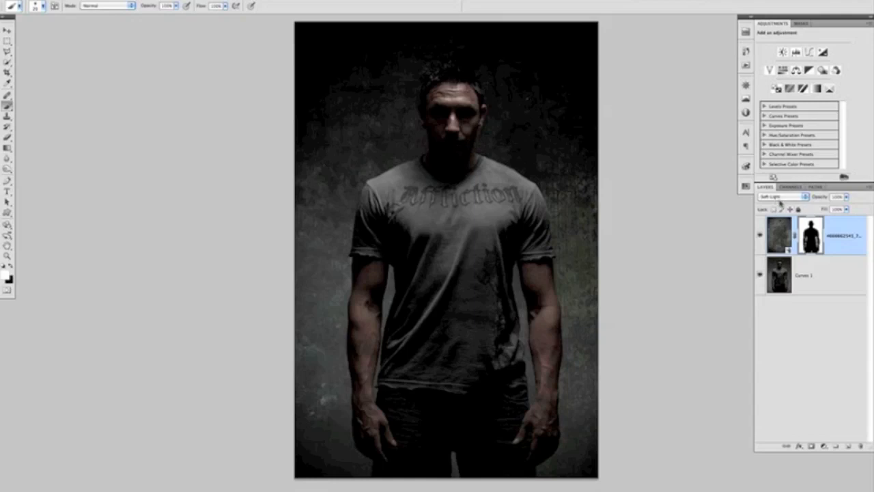
mouse_move(791, 224)
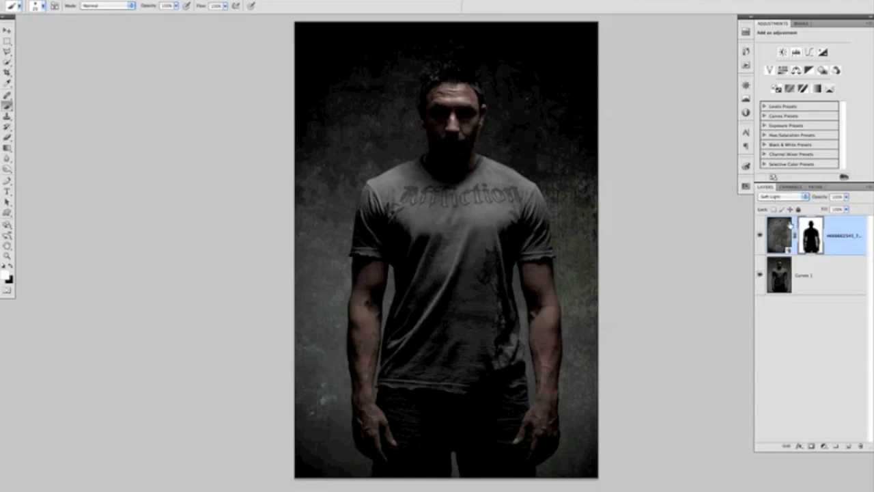